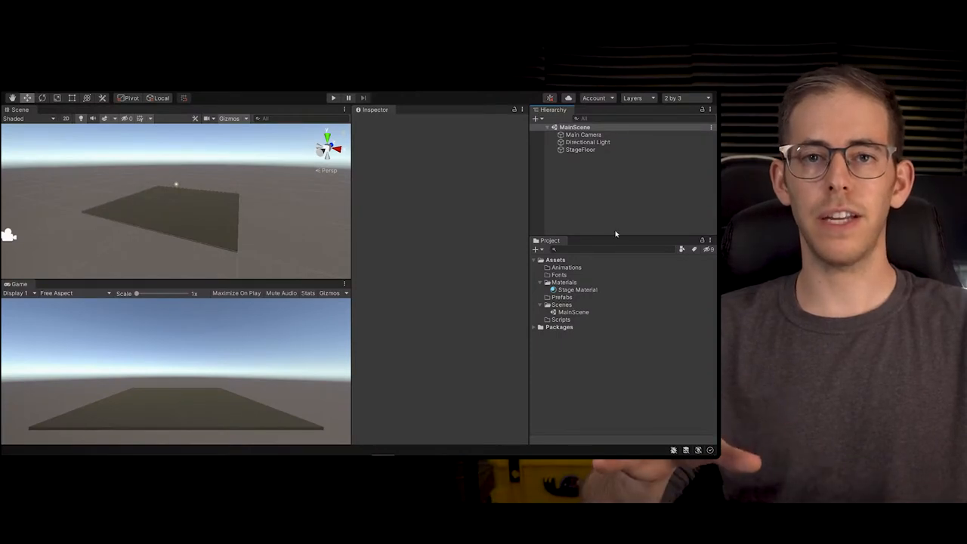
Step: Browse the Hierarchy's Light submenu, then inspect StageFloor's transform, renderer and collider settings
{"action": "right_click", "coordinate": [589, 162]}
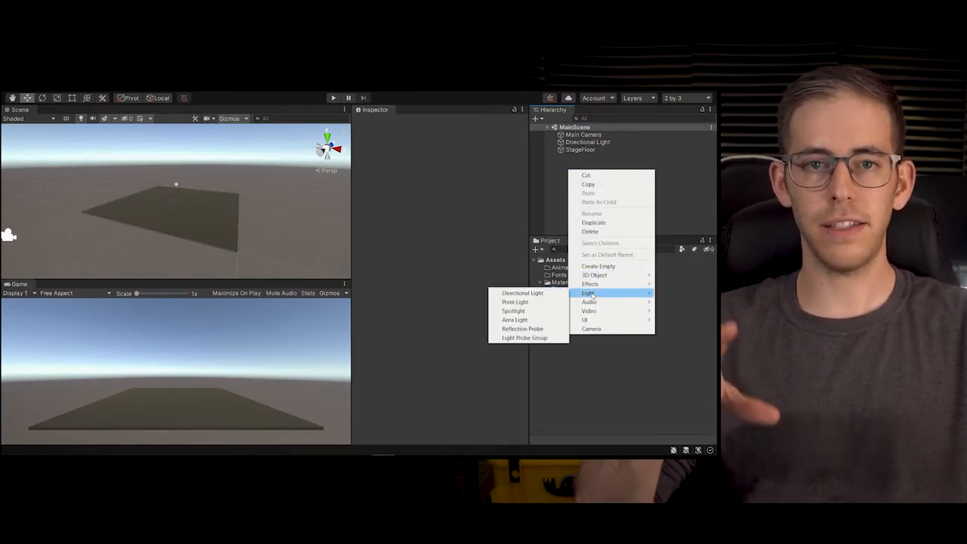
{"action": "mouse_move", "coordinate": [513, 311]}
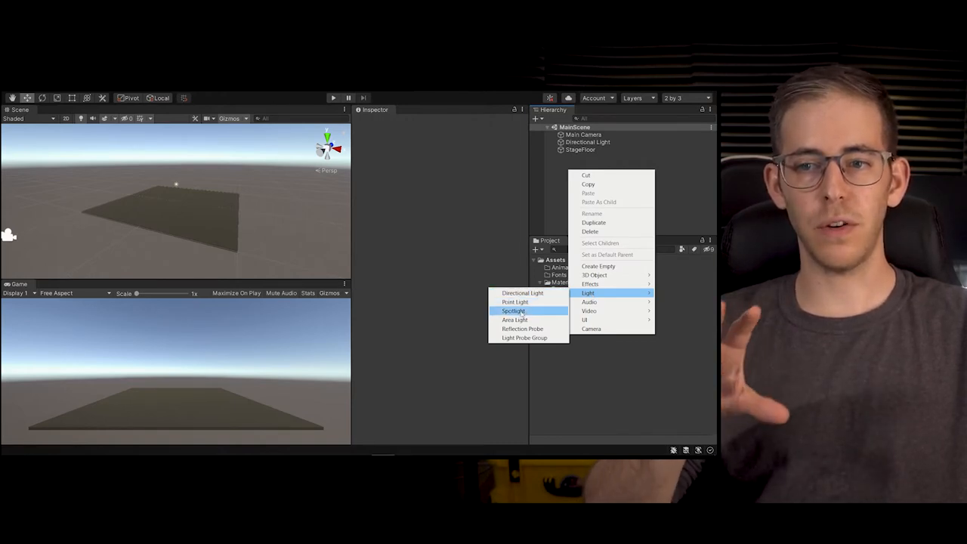
{"action": "mouse_move", "coordinate": [524, 337]}
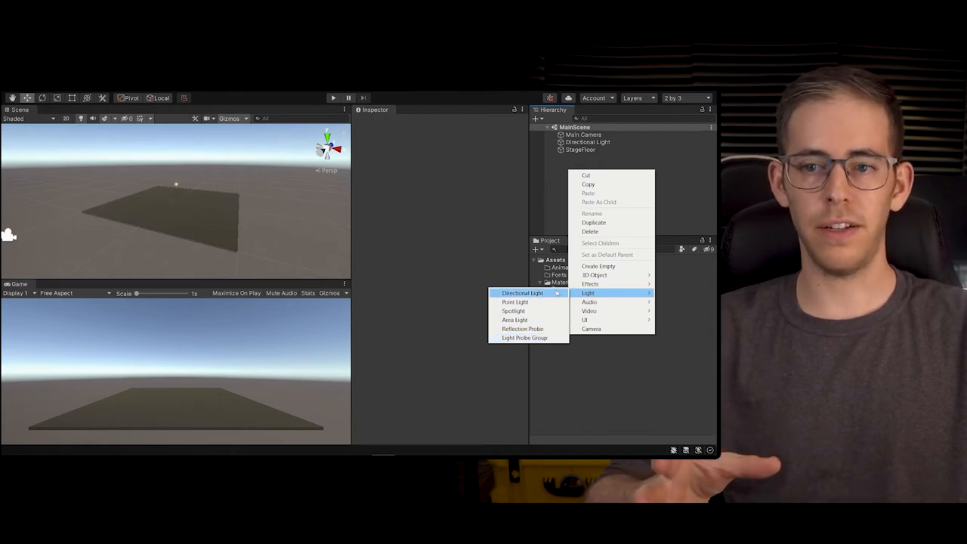
{"action": "left_click", "coordinate": [580, 150]}
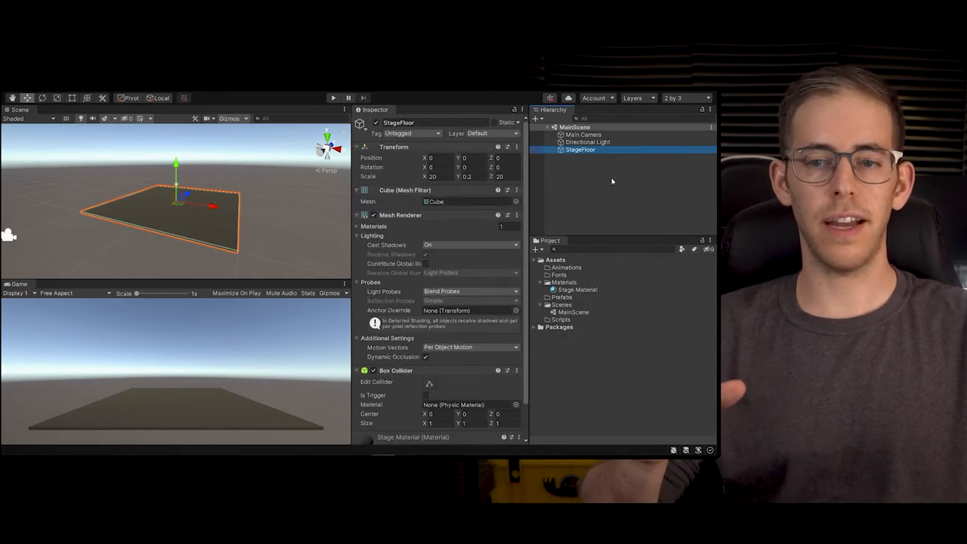
Step: Add a Point Light to MainScene, about two units above the stage floor
{"action": "right_click", "coordinate": [612, 173]}
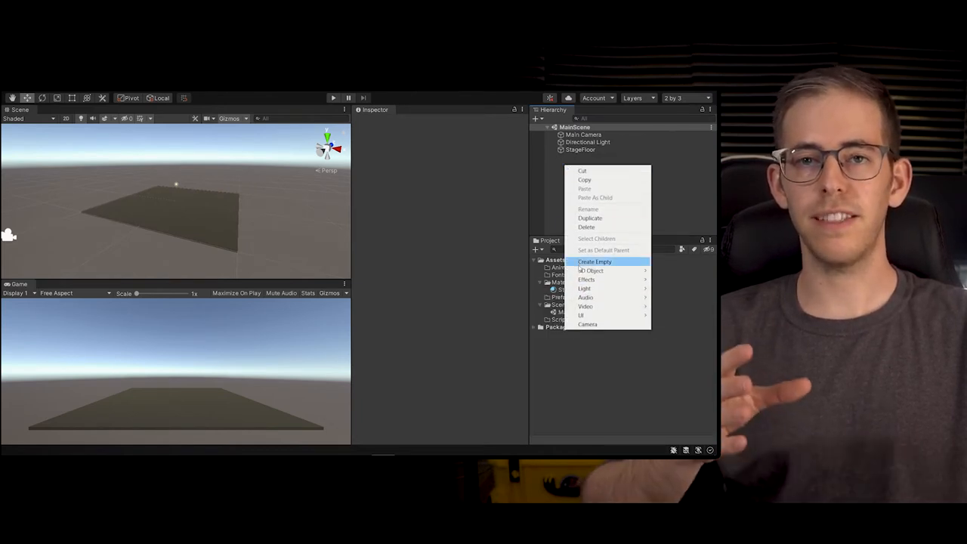
{"action": "mouse_move", "coordinate": [584, 288]}
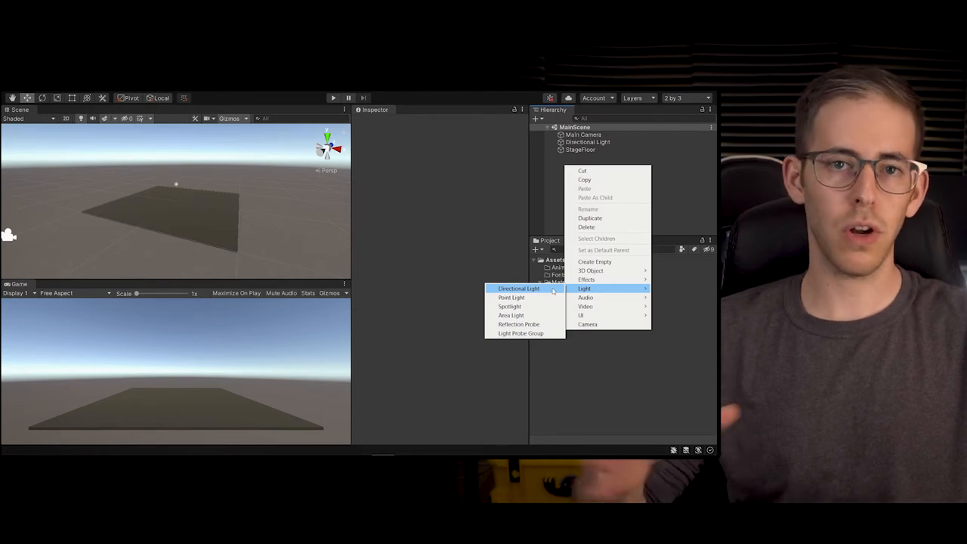
{"action": "mouse_move", "coordinate": [594, 262]}
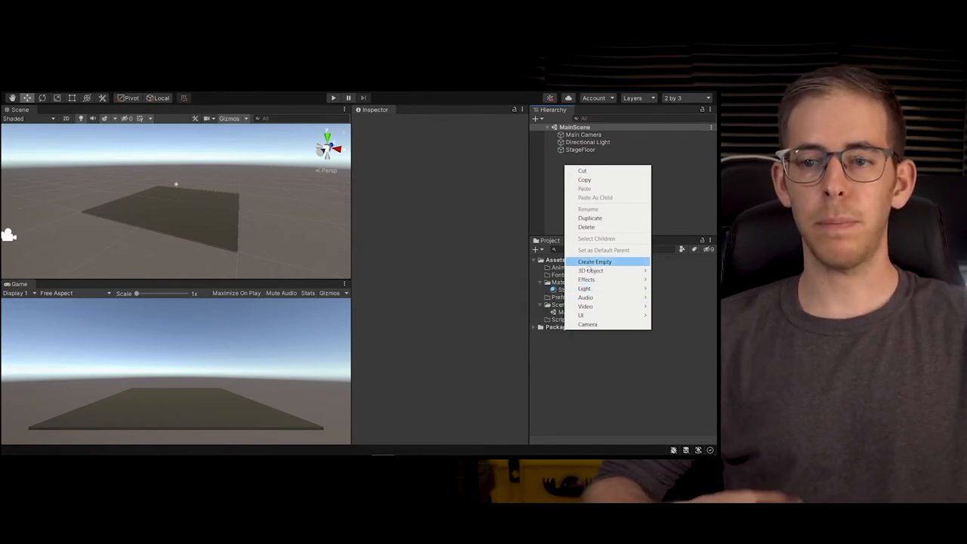
{"action": "mouse_move", "coordinate": [583, 289]}
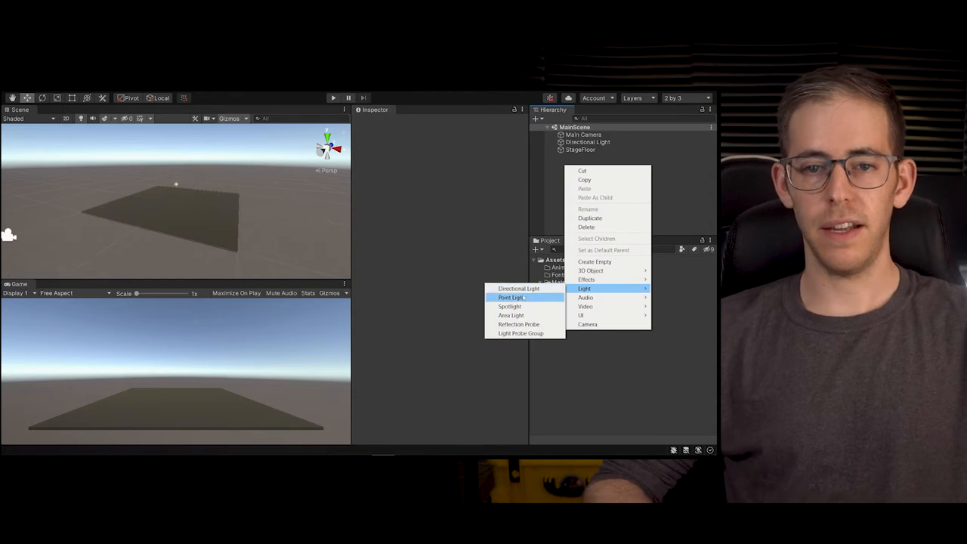
{"action": "left_click", "coordinate": [509, 298]}
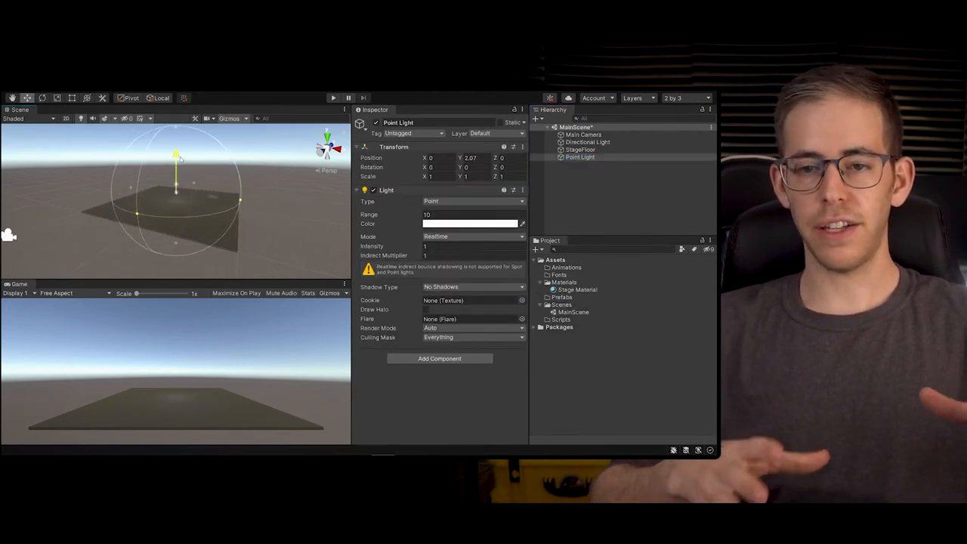
Step: Replace the point light with a Spotlight, spot angle about 50, indirect multiplier 0
{"action": "left_click_drag", "start_coordinate": [175, 151], "coordinate": [175, 182]}
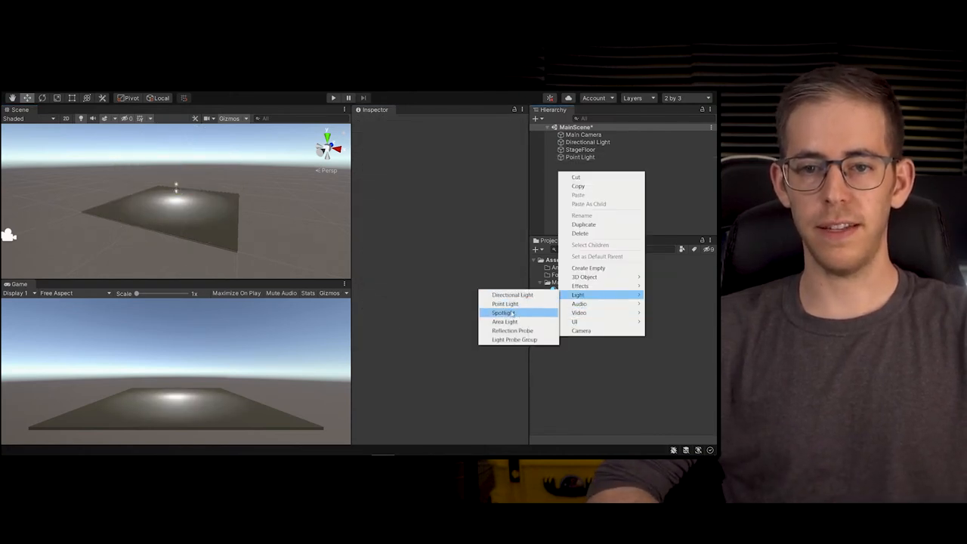
{"action": "left_click", "coordinate": [503, 311]}
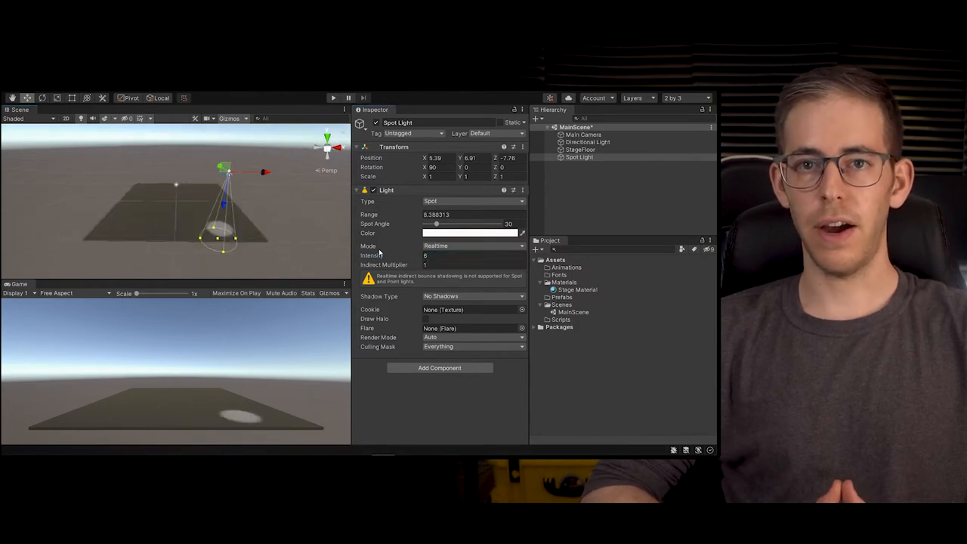
{"action": "left_click_drag", "start_coordinate": [436, 228], "coordinate": [450, 228]}
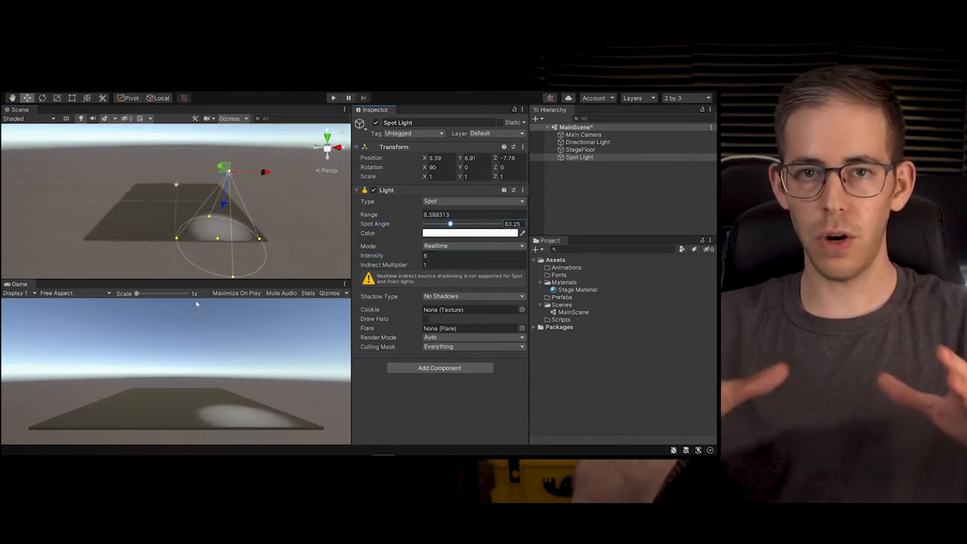
{"action": "left_click_drag", "start_coordinate": [450, 223], "coordinate": [452, 224]}
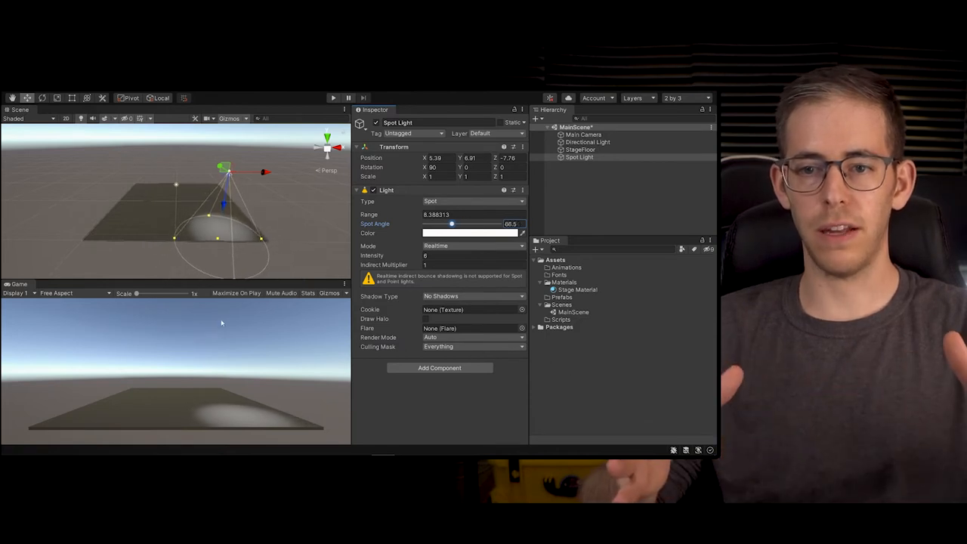
{"action": "left_click_drag", "start_coordinate": [451, 223], "coordinate": [444, 224]}
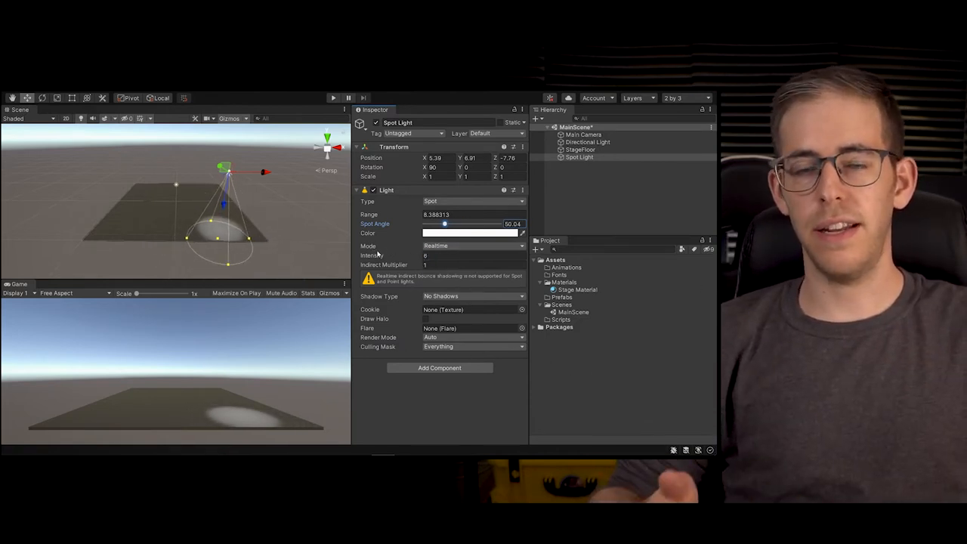
{"action": "mouse_move", "coordinate": [424, 283]}
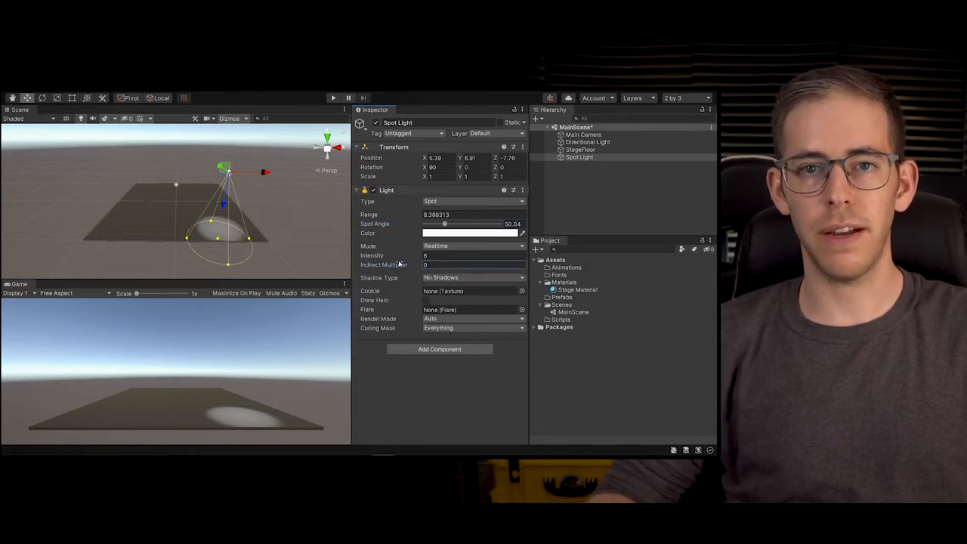
Step: Set the Spot Light's Shadow Type to Soft Shadows and Resolution to High Resolution
{"action": "left_click", "coordinate": [472, 277]}
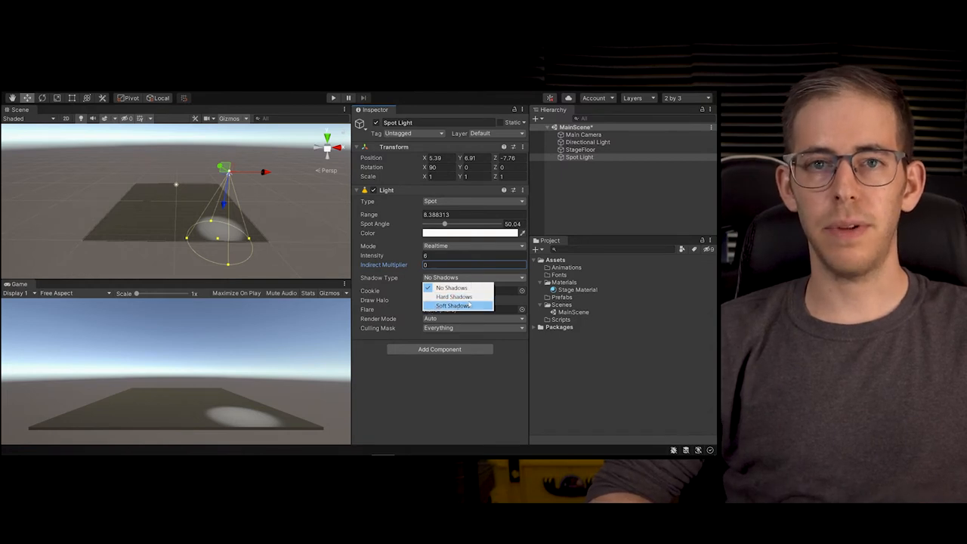
{"action": "left_click", "coordinate": [451, 305]}
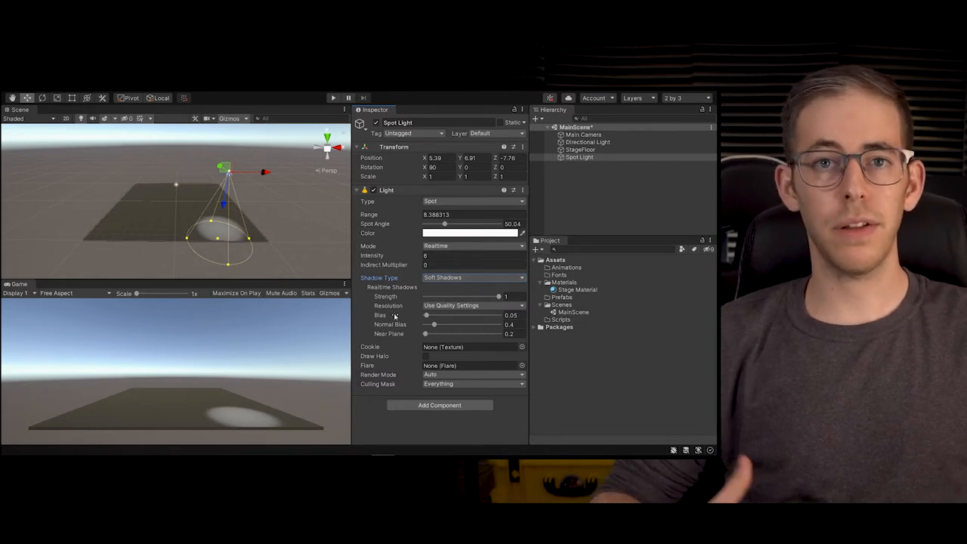
{"action": "left_click", "coordinate": [471, 305]}
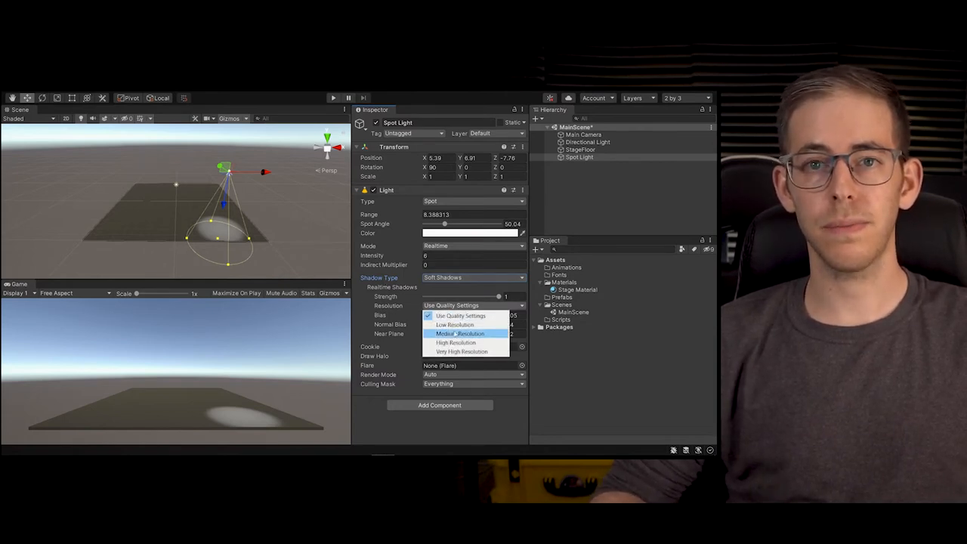
{"action": "left_click", "coordinate": [455, 342]}
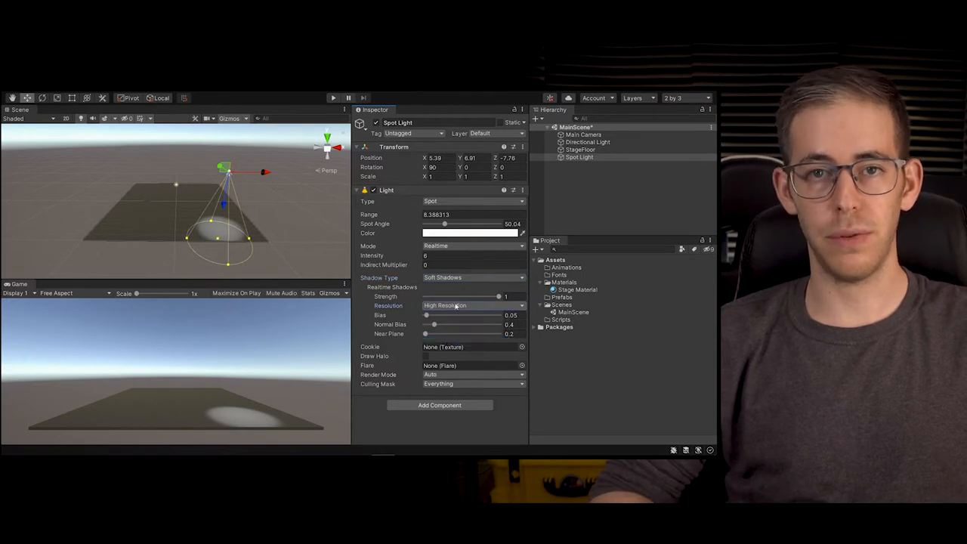
{"action": "mouse_move", "coordinate": [462, 346]}
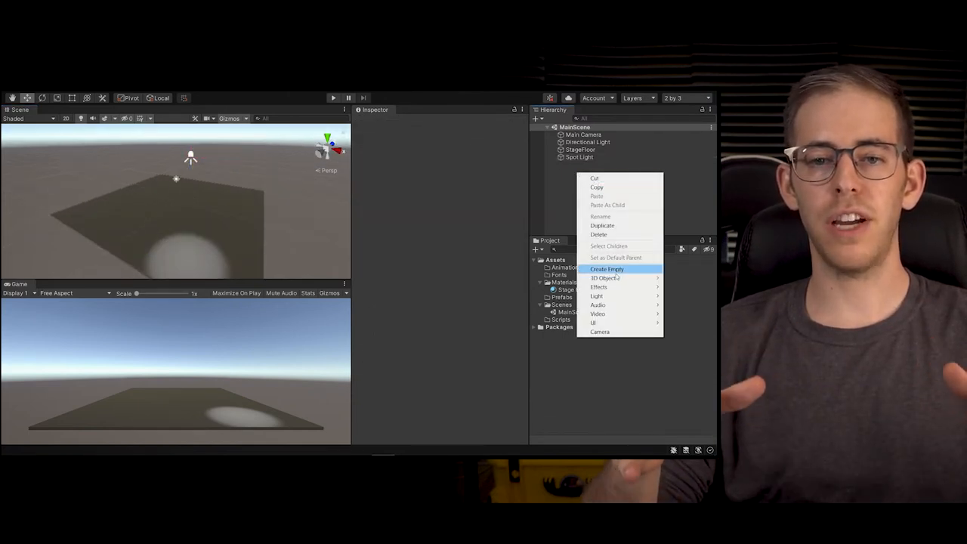
{"action": "mouse_move", "coordinate": [602, 278]}
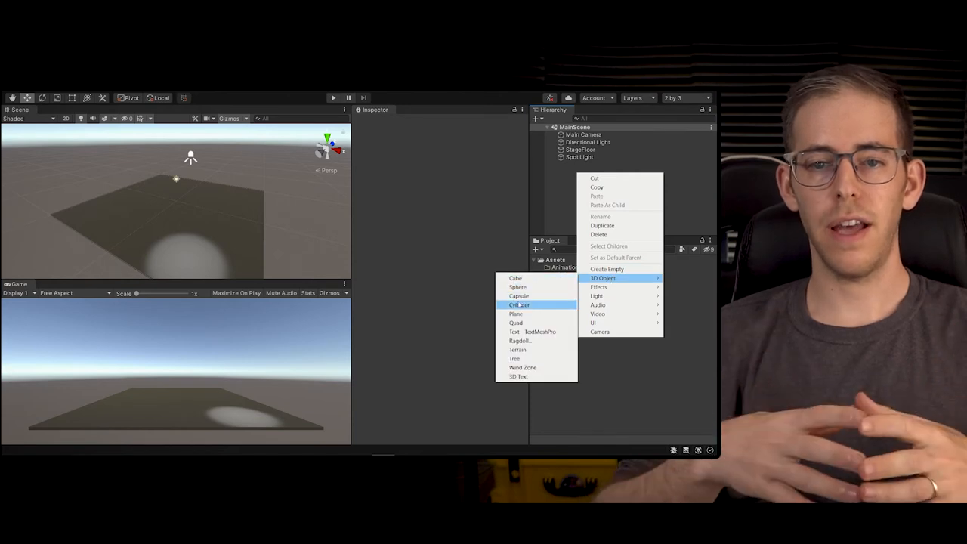
Step: Add a Cylinder at the centre of the stage floor and select the Spot Light
{"action": "left_click", "coordinate": [519, 304]}
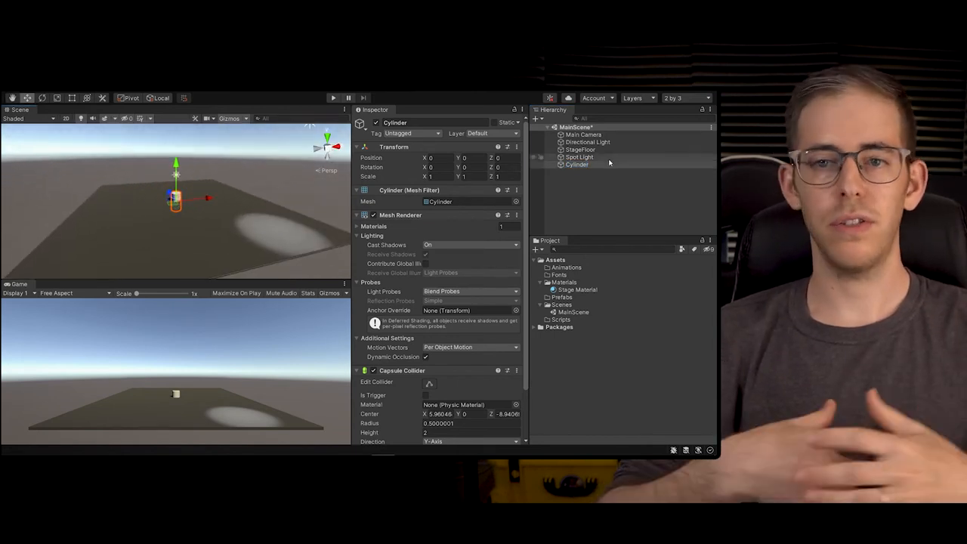
{"action": "left_click", "coordinate": [578, 156]}
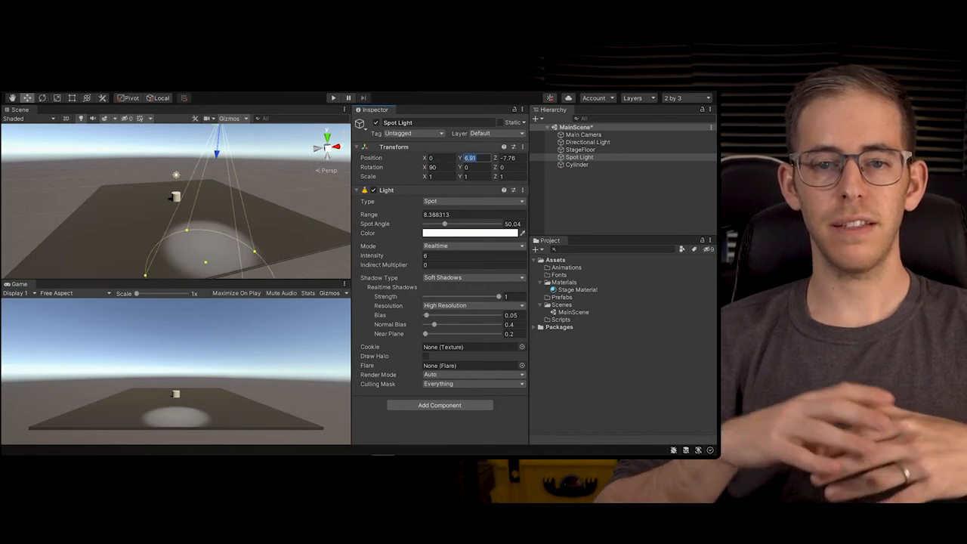
Step: Zero the Spot Light's Position fields so it sits at the cylinder
{"action": "type", "text": "0"}
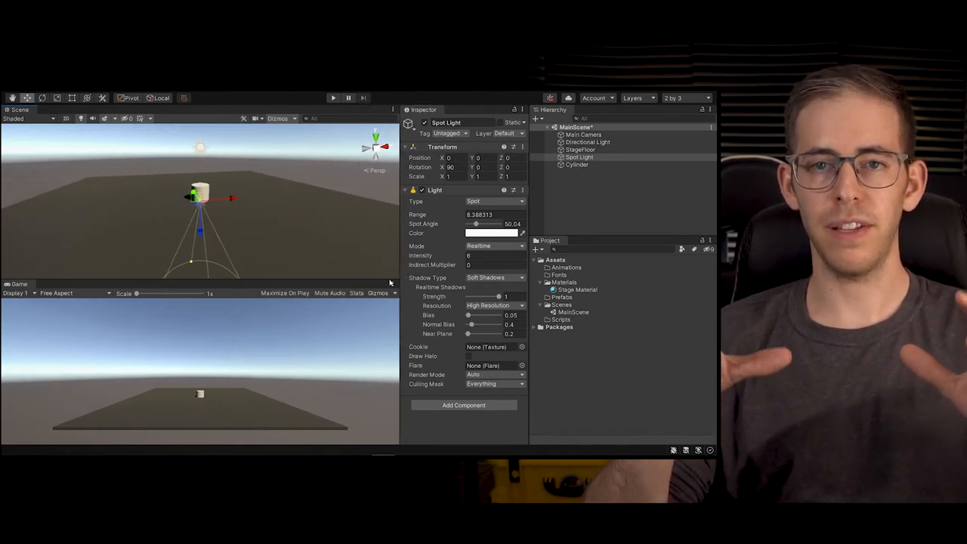
{"action": "left_click", "coordinate": [577, 164]}
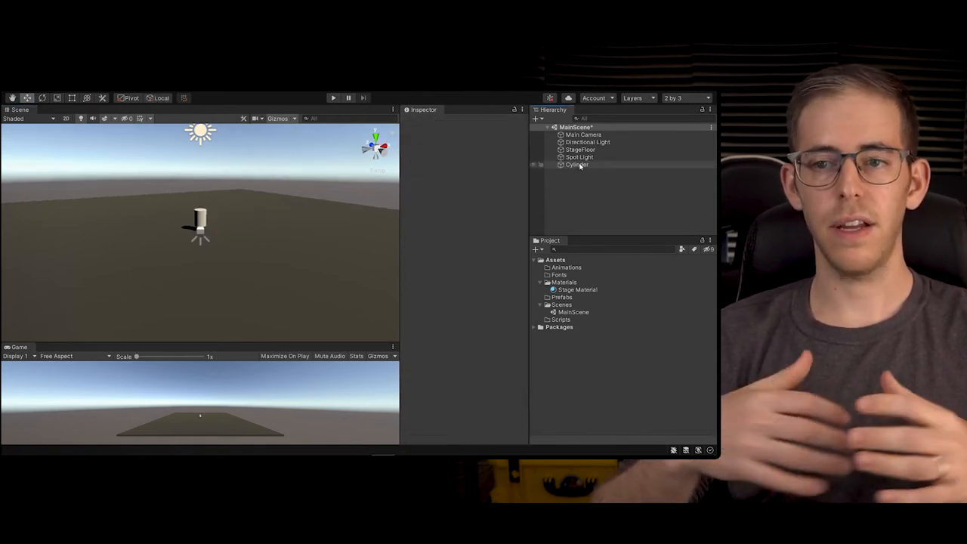
Step: Parent Spot Light under Cylinder and set the Cylinder's position to Y 4.57, Z -6.66
{"action": "left_click", "coordinate": [578, 157]}
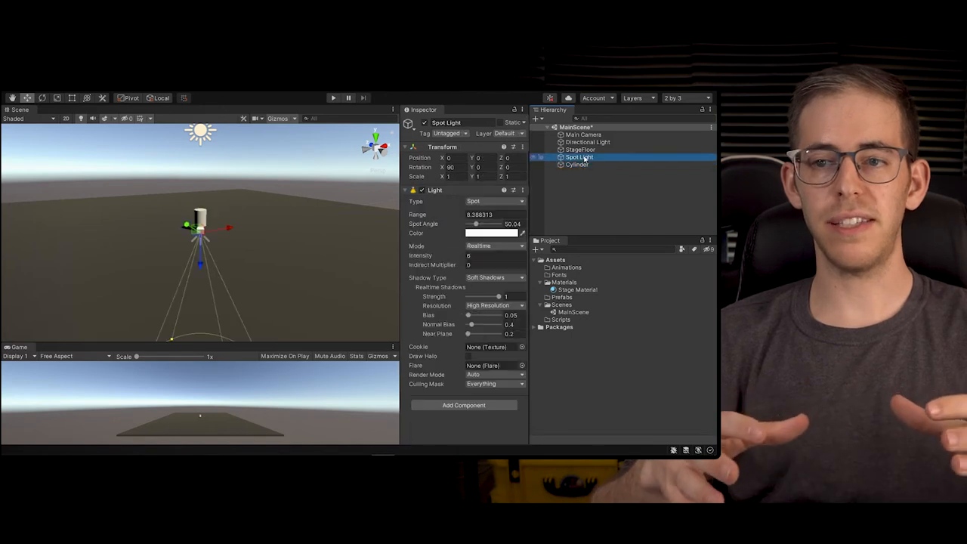
{"action": "mouse_move", "coordinate": [573, 165]}
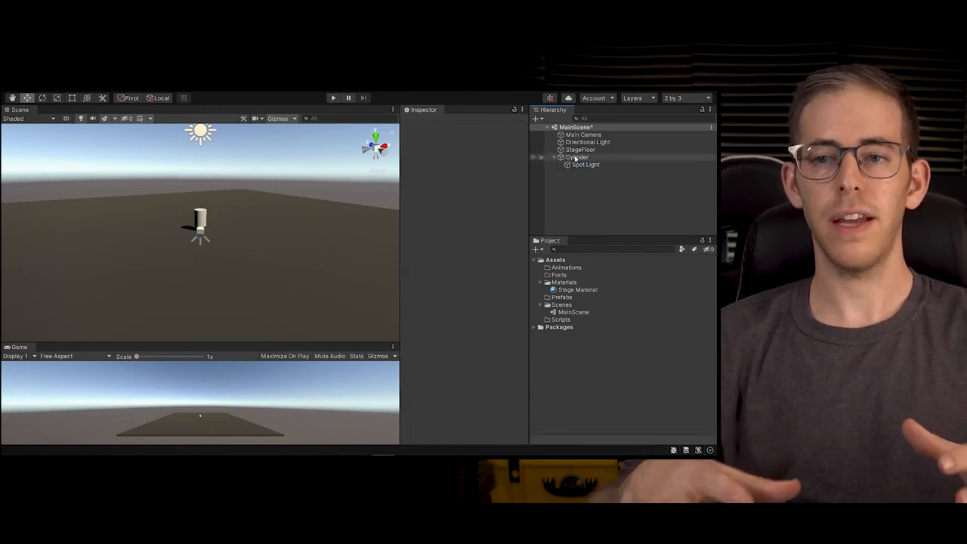
{"action": "left_click", "coordinate": [577, 156]}
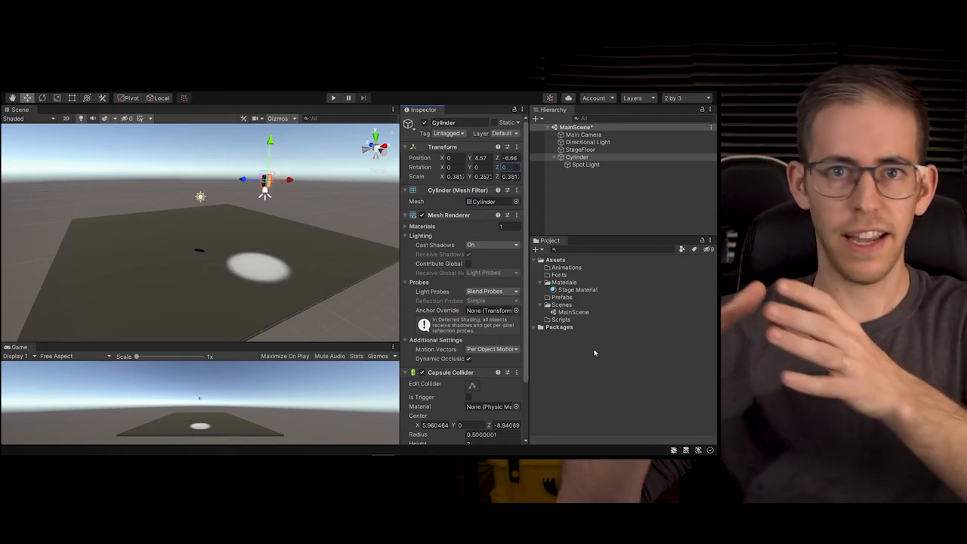
Step: Create LightAssemblyMaterial in Materials with dark grey albedo 333333 for the cylinder housing
{"action": "right_click", "coordinate": [560, 281]}
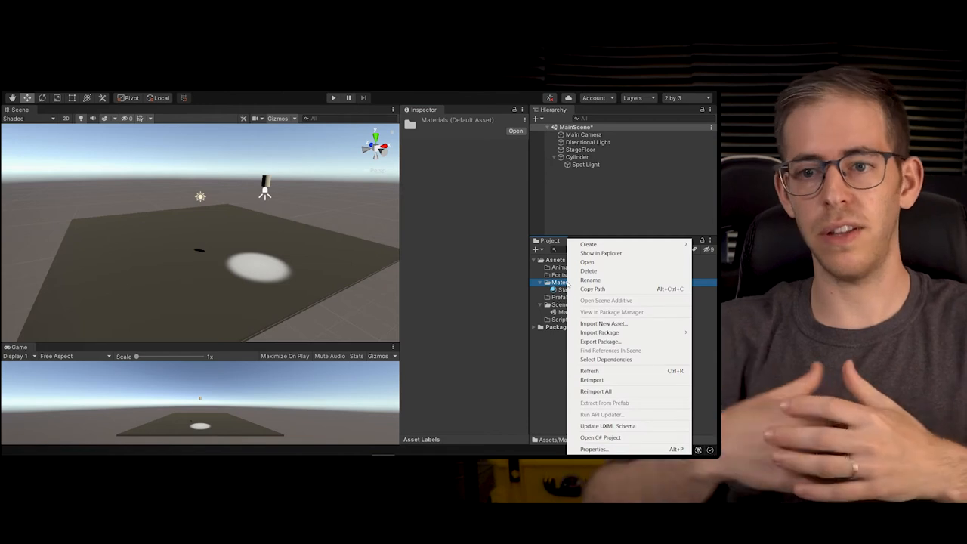
{"action": "left_click", "coordinate": [587, 243]}
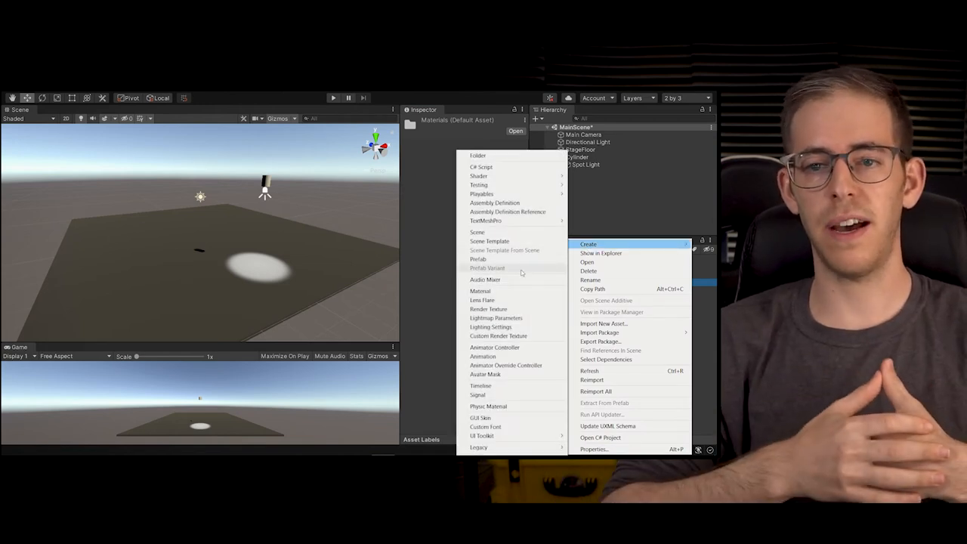
{"action": "left_click", "coordinate": [480, 291]}
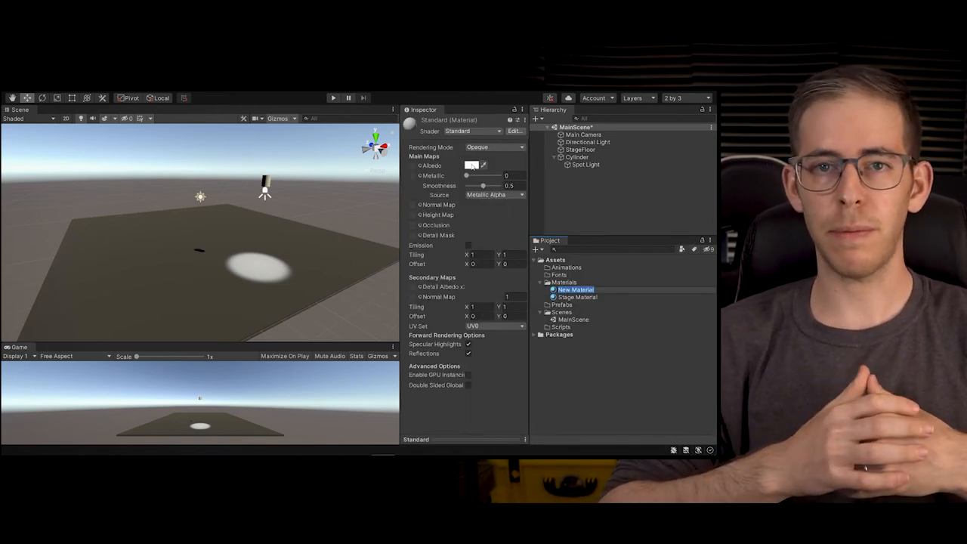
{"action": "left_click", "coordinate": [473, 165]}
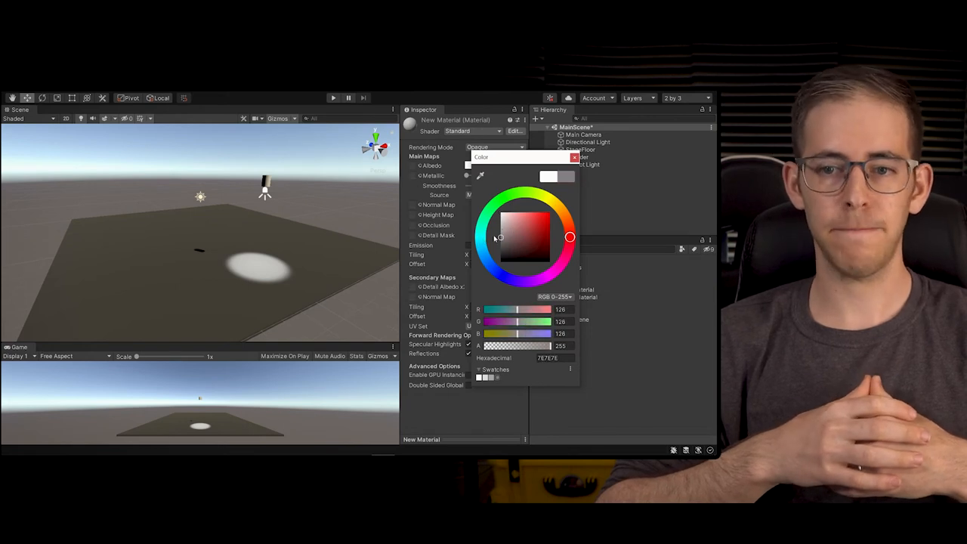
{"action": "left_click", "coordinate": [500, 251]}
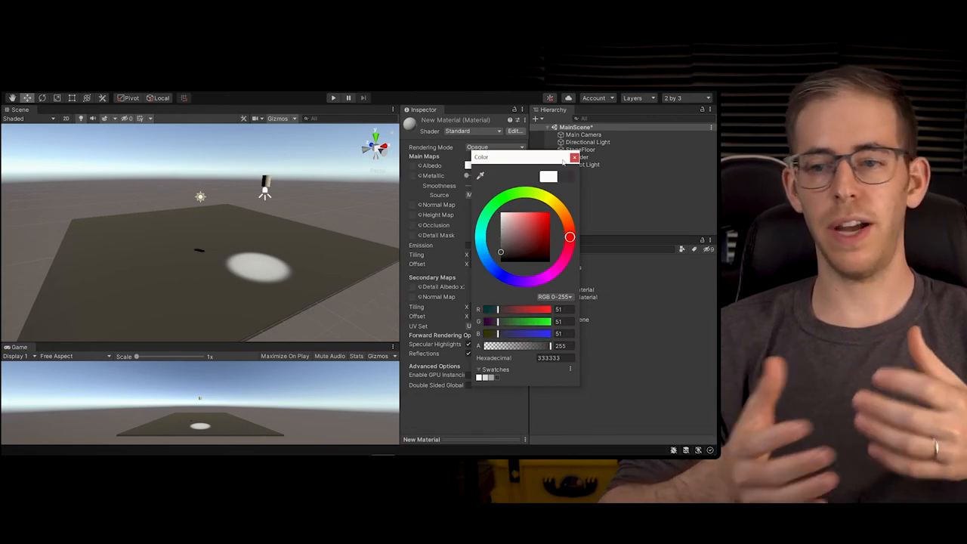
{"action": "left_click", "coordinate": [573, 158]}
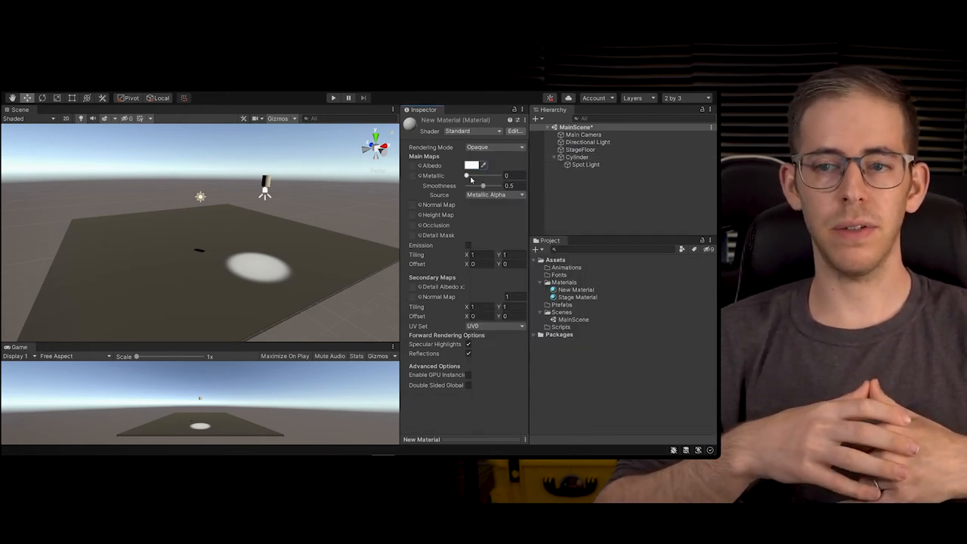
{"action": "left_click", "coordinate": [469, 165]}
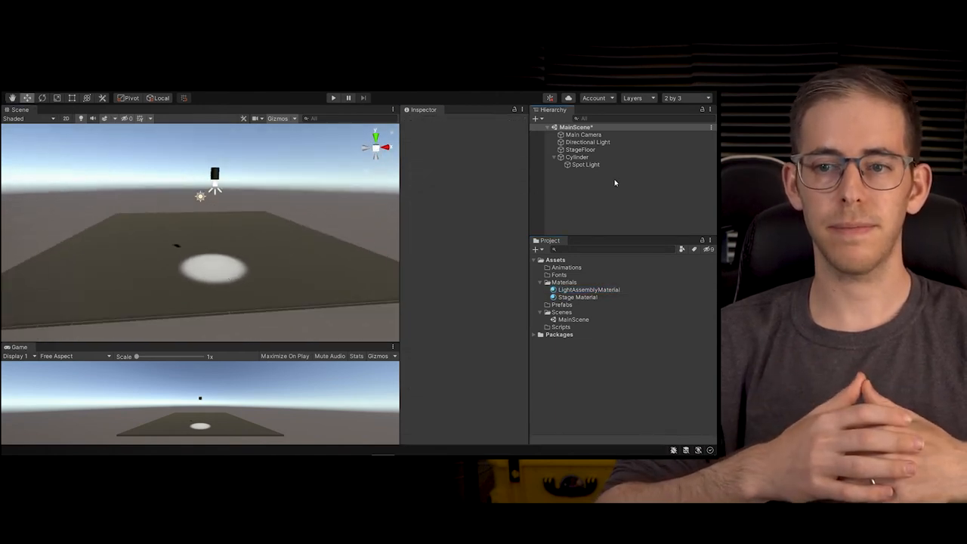
Step: Save the Cylinder-and-Spot-Light assembly into the Prefabs folder as the Spotlight prefab
{"action": "left_click", "coordinate": [576, 157]}
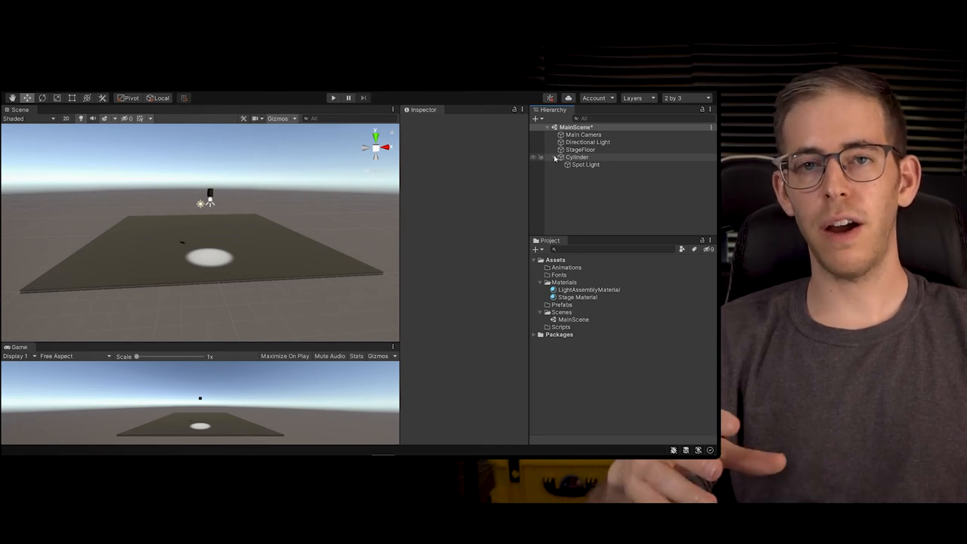
{"action": "left_click", "coordinate": [576, 157]}
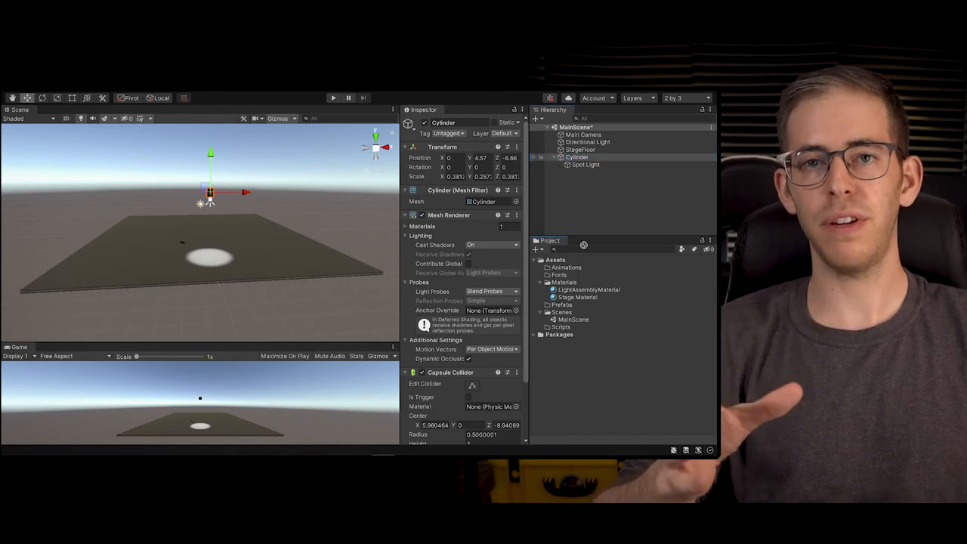
{"action": "left_click", "coordinate": [569, 312]}
{"action": "type", "text": "Spotlight"}
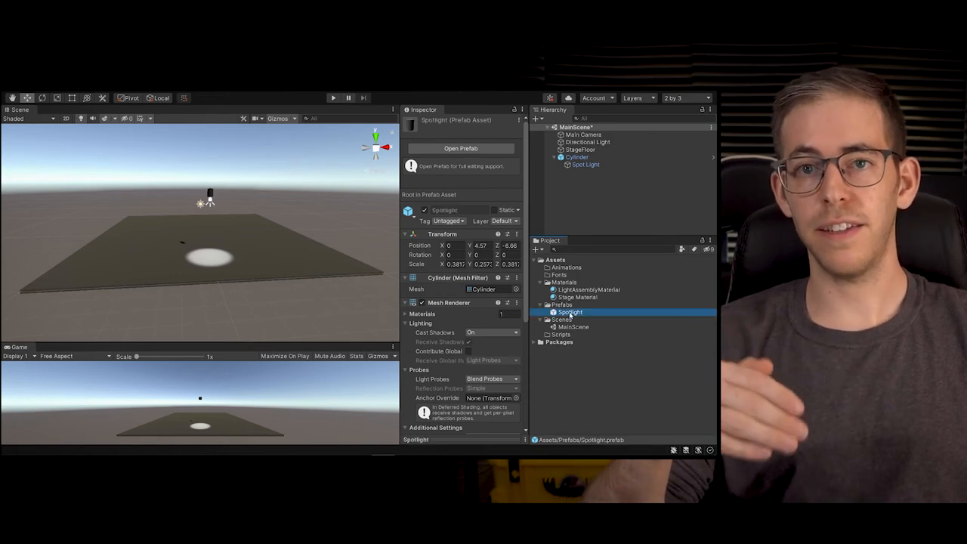
Step: Duplicate the Spotlight assembly and space the copies along X into a row of five
{"action": "right_click", "coordinate": [577, 157]}
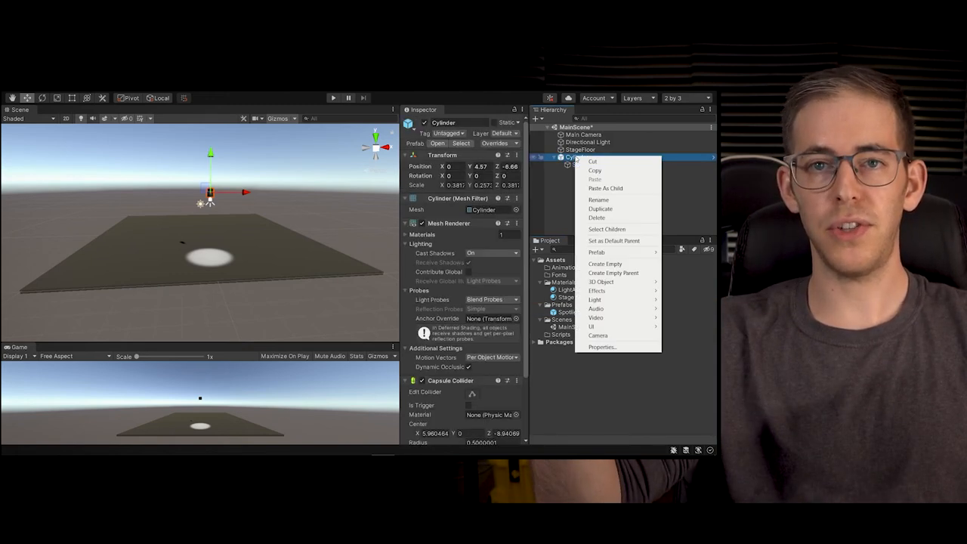
{"action": "left_click", "coordinate": [597, 217]}
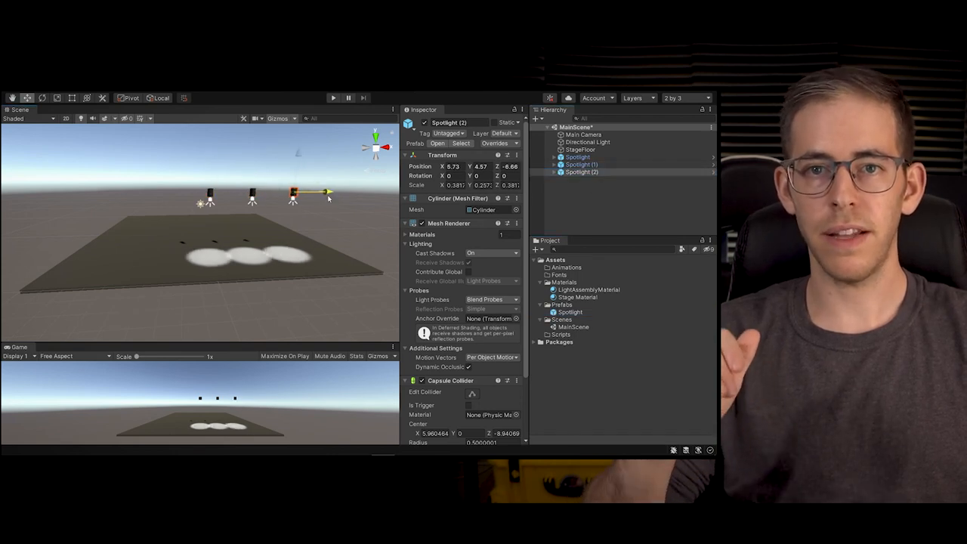
{"action": "left_click", "coordinate": [581, 171]}
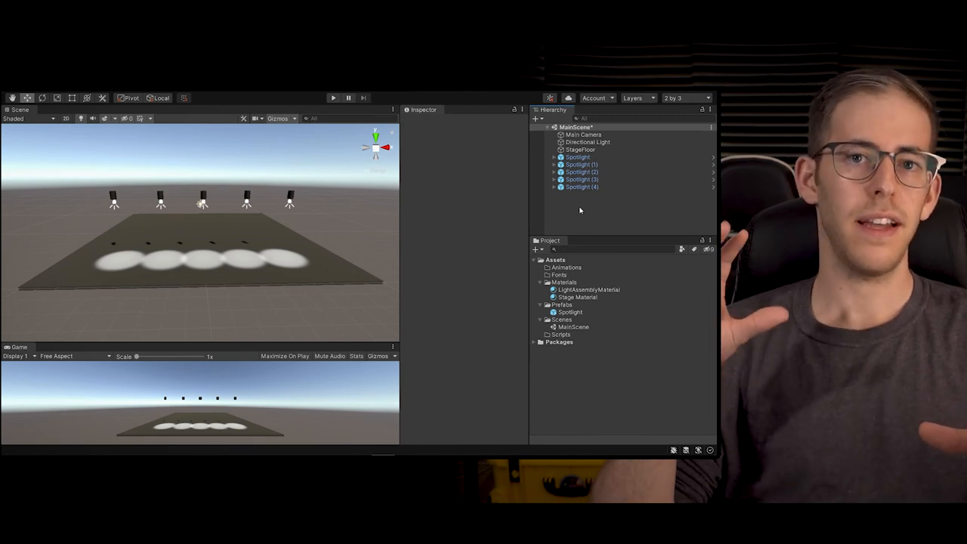
Step: Select the five Spotlight copies and group them under a new empty parent, redoing it once
{"action": "left_click", "coordinate": [581, 187]}
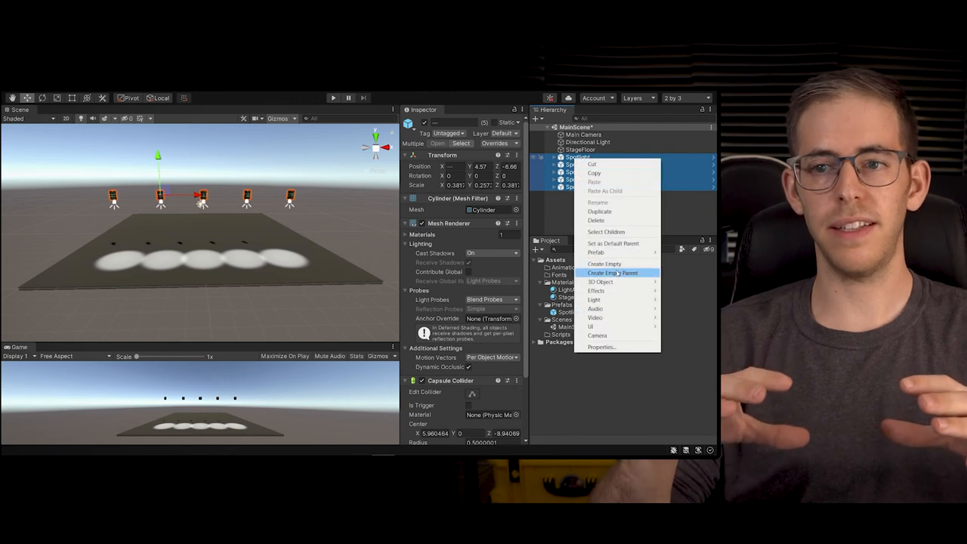
{"action": "left_click", "coordinate": [612, 273]}
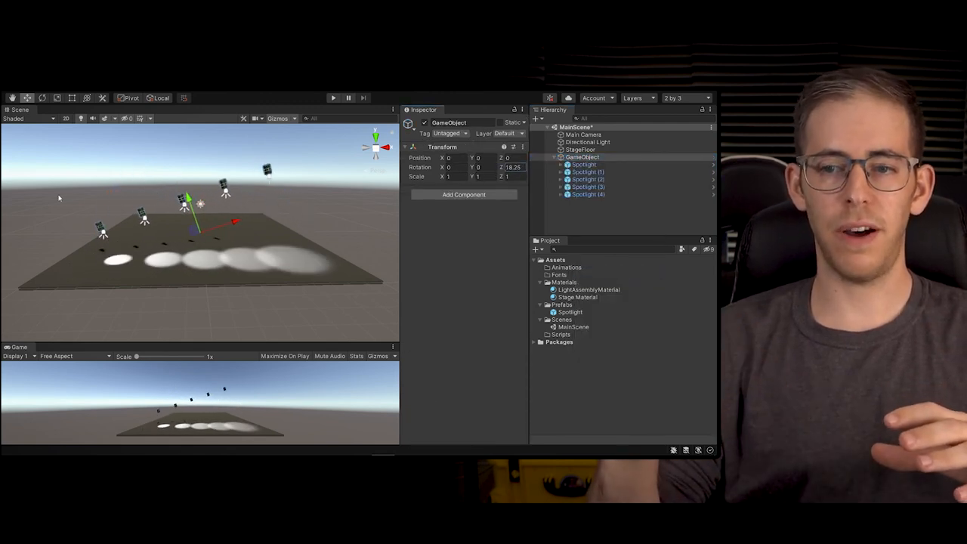
{"action": "left_click", "coordinate": [581, 156]}
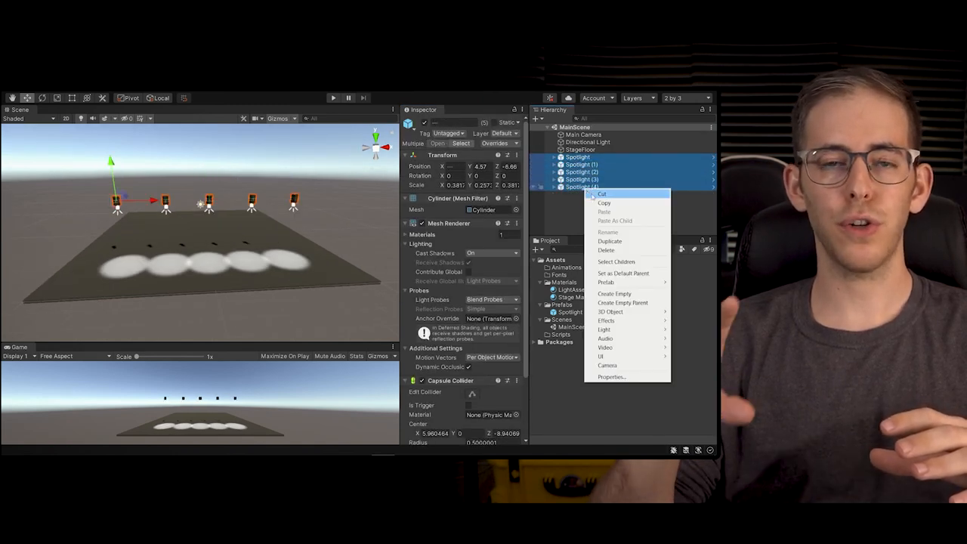
{"action": "mouse_move", "coordinate": [622, 302]}
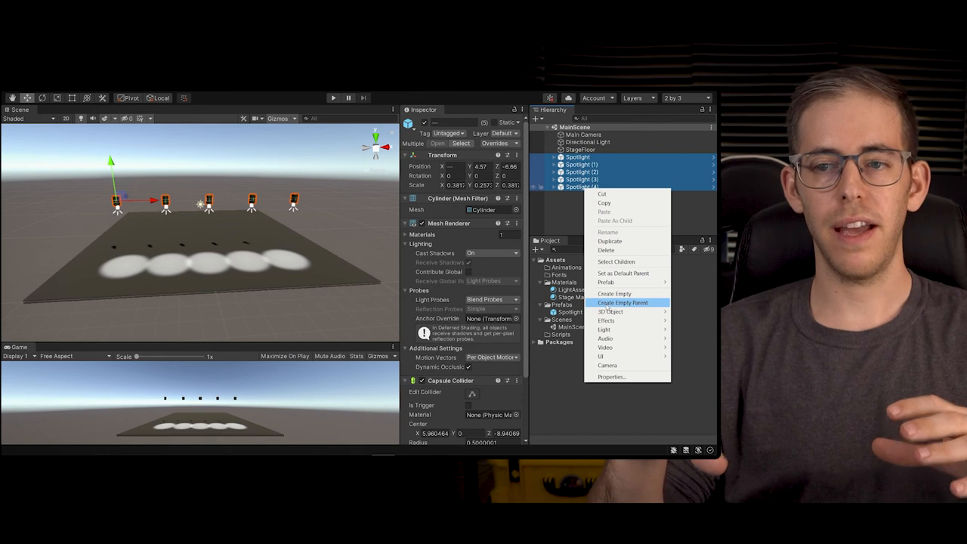
{"action": "left_click", "coordinate": [622, 302]}
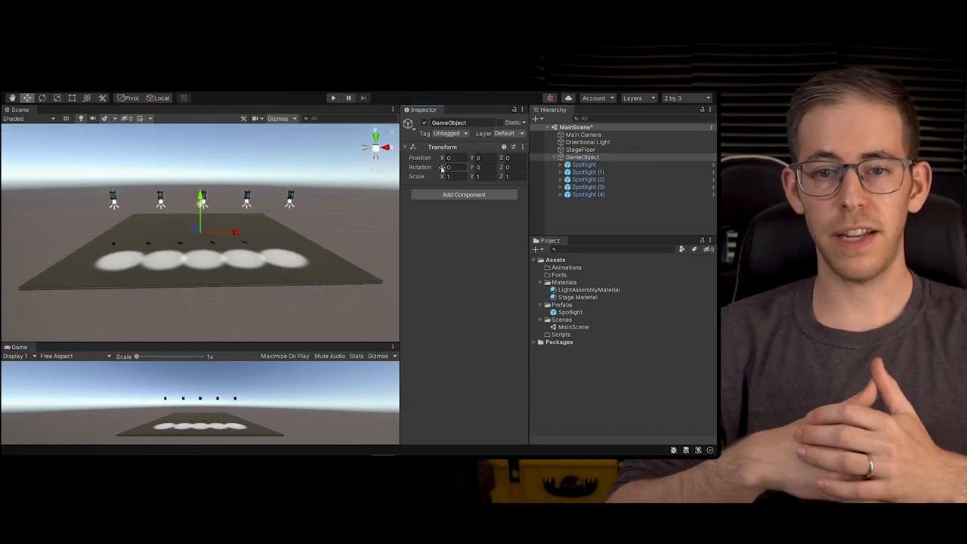
{"action": "type", "text": "7.75"}
{"action": "type", "text": "SpotlightsRowA"}
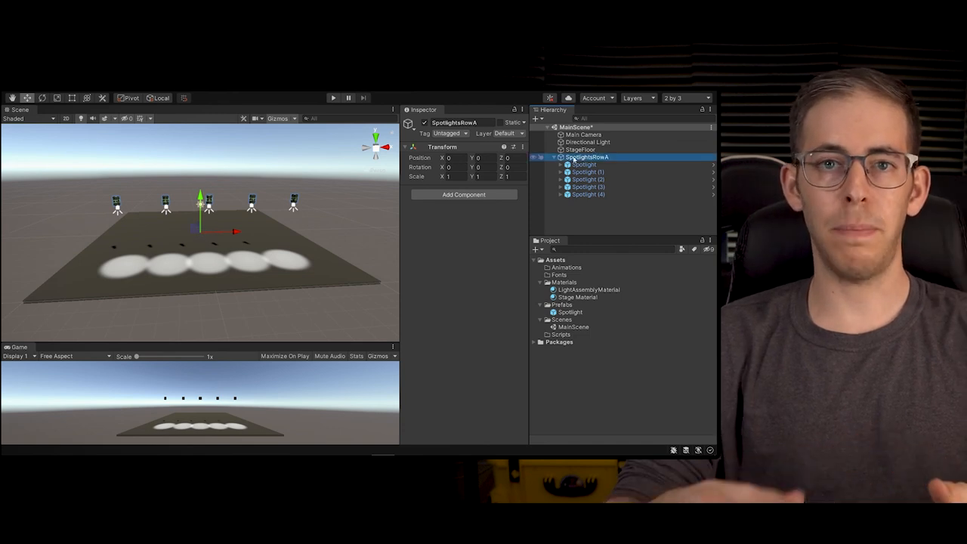
Step: Collapse and re-expand SpotlightsRowA, then drag it about 12.7 units back along Z
{"action": "left_click", "coordinate": [558, 157]}
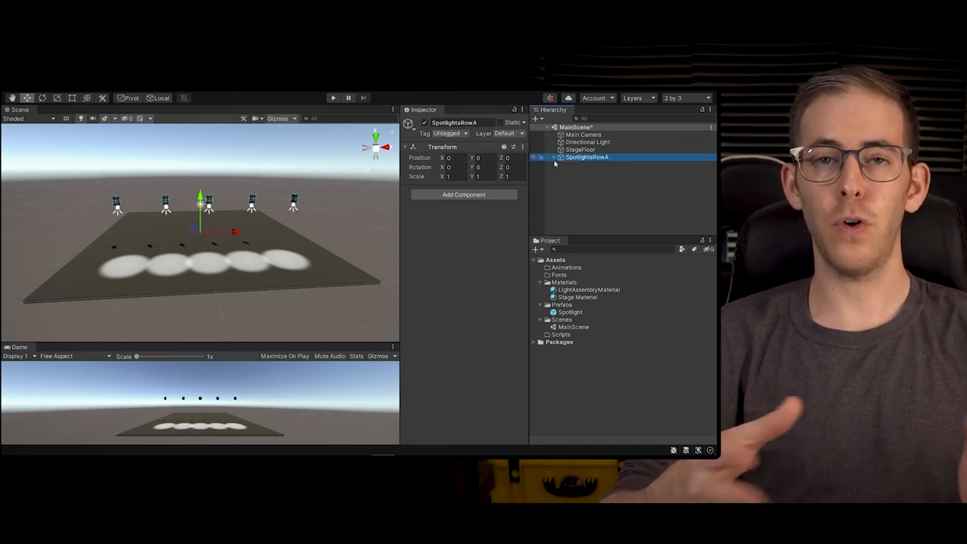
{"action": "left_click", "coordinate": [557, 157]}
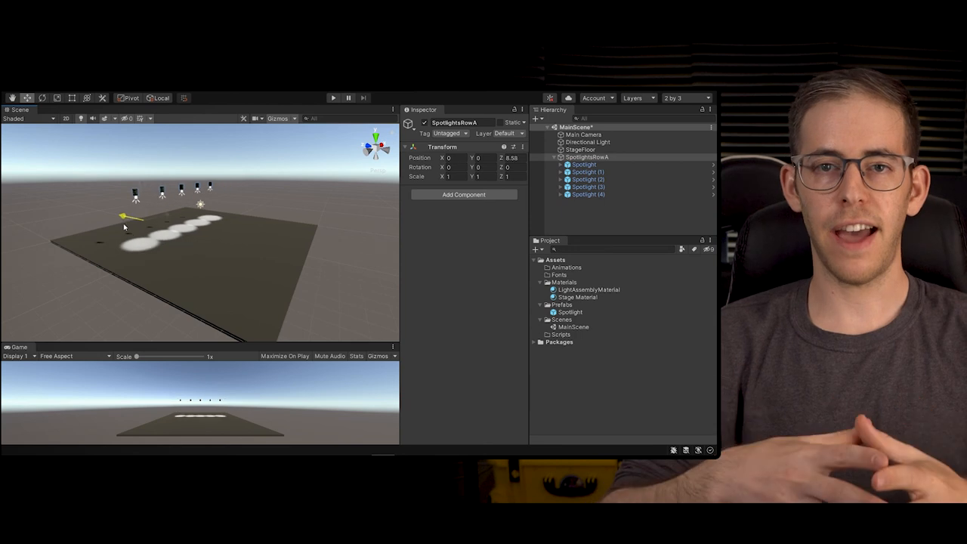
{"action": "left_click_drag", "start_coordinate": [121, 219], "coordinate": [151, 181]}
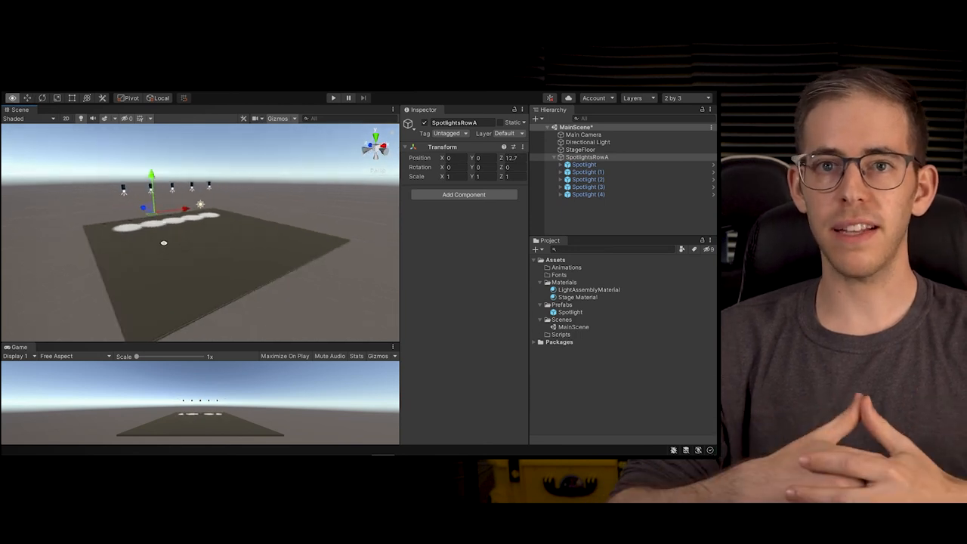